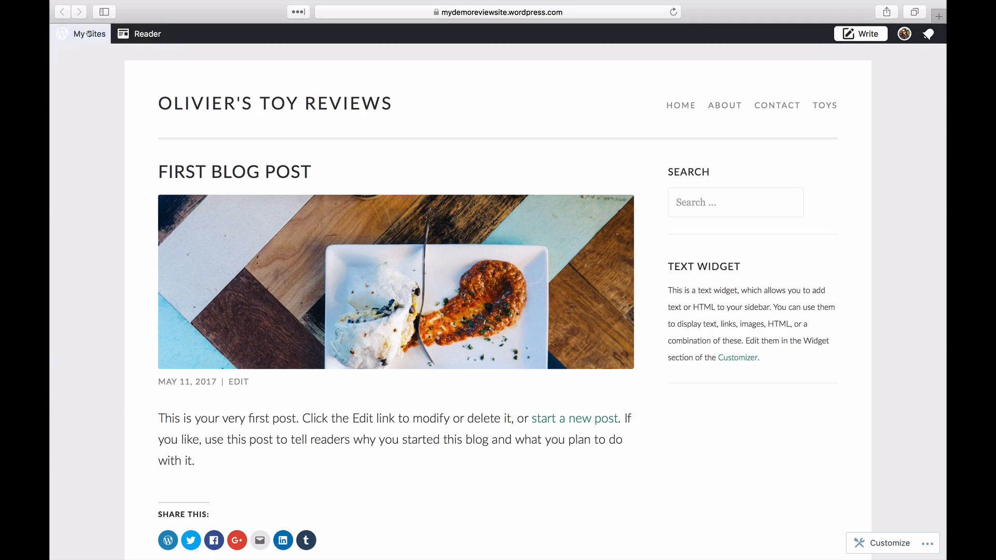
Step: Go from My Sites to the Themes page for Olivier's Toy Reviews
{"action": "left_click", "coordinate": [81, 34]}
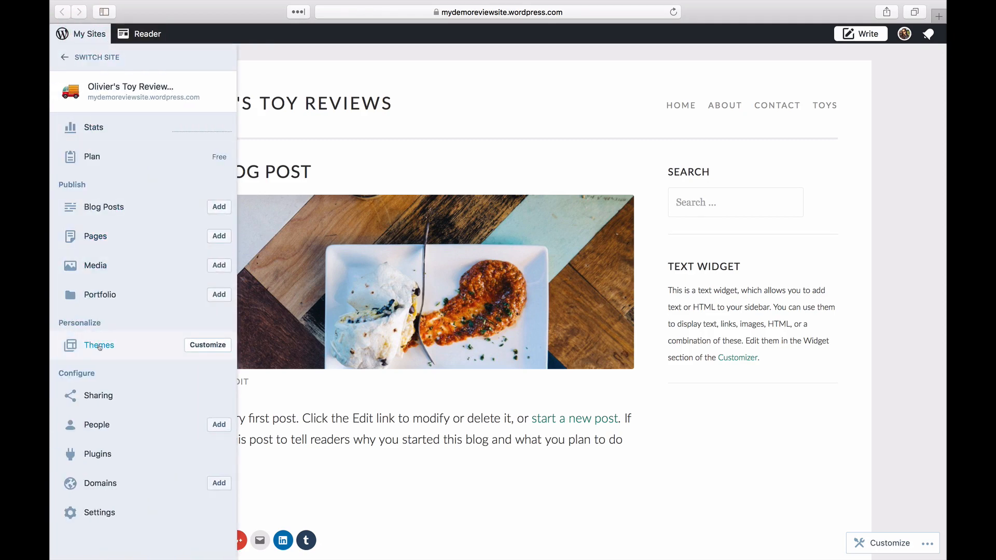
{"action": "left_click", "coordinate": [98, 345]}
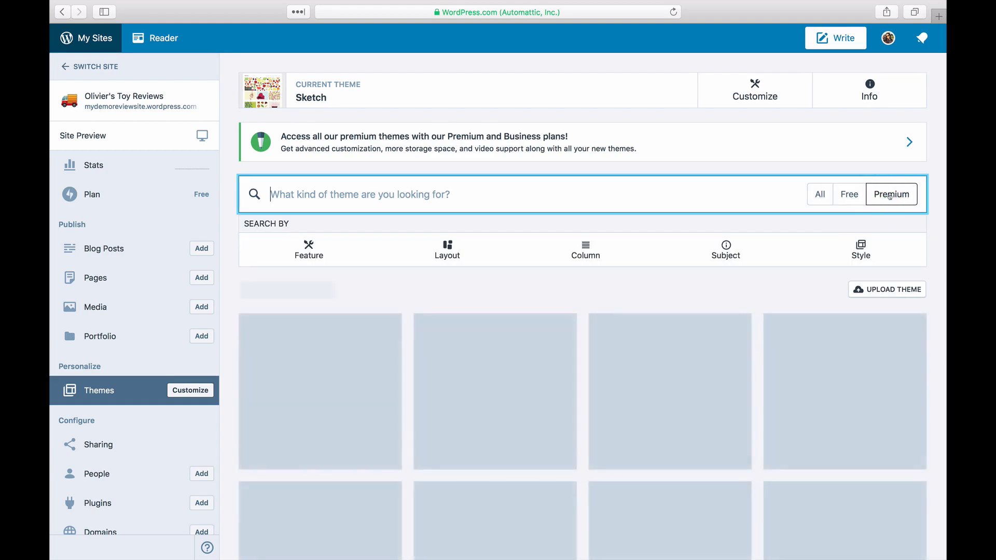
Step: Show all 421 free and premium themes and scroll down through the grid
{"action": "left_click", "coordinate": [819, 195]}
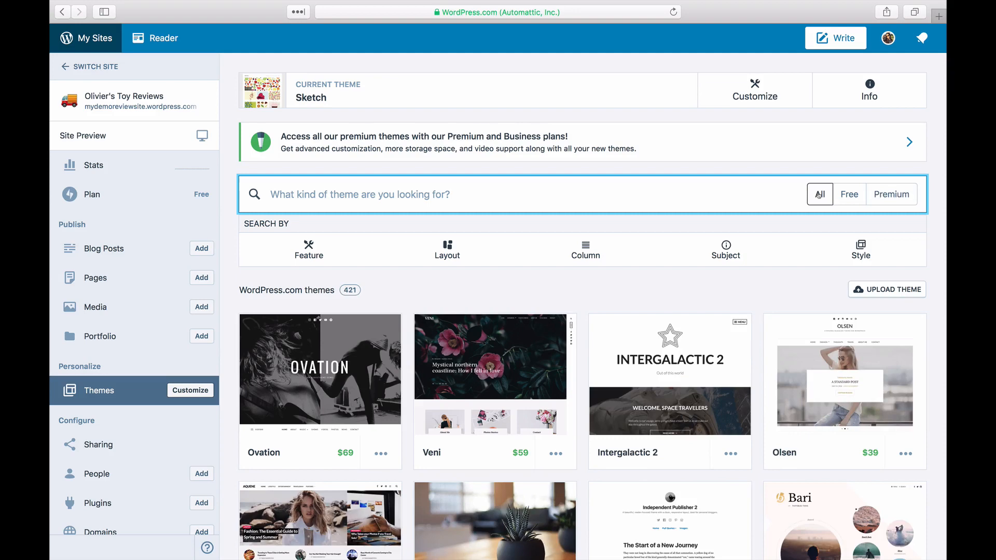
{"action": "scroll", "scroll_direction": "down", "scroll_amount": 3}
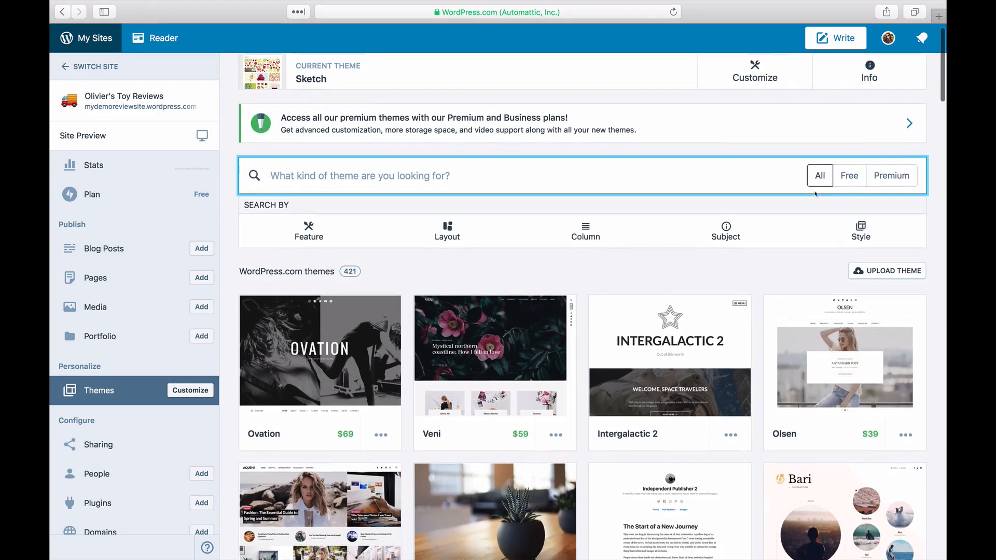
{"action": "scroll", "scroll_direction": "down", "scroll_amount": 3}
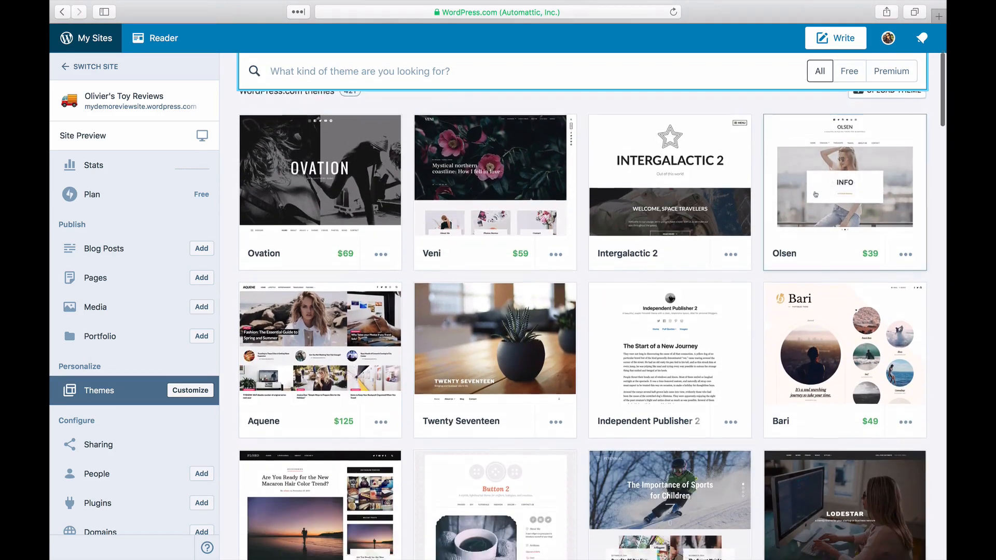
{"action": "scroll", "scroll_direction": "down", "scroll_amount": 3}
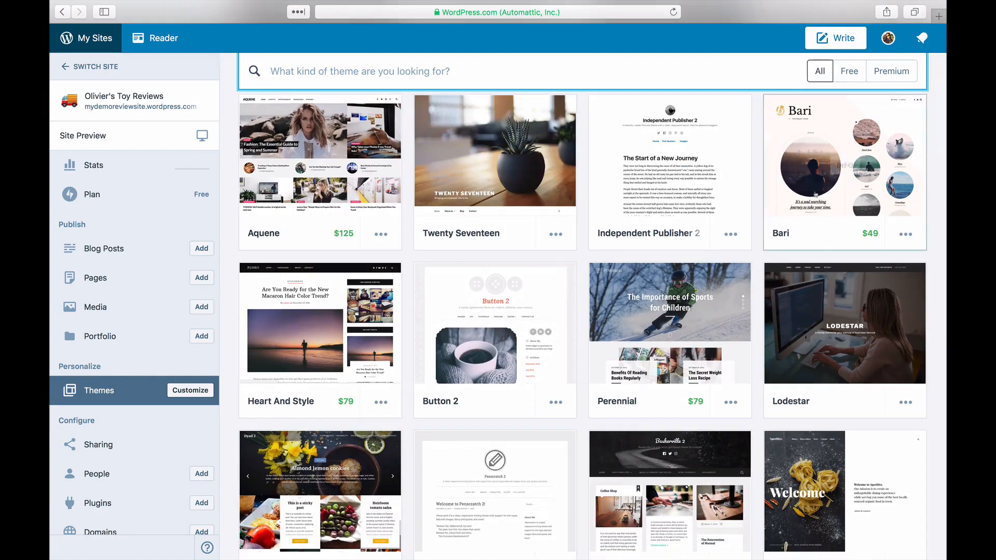
{"action": "scroll", "scroll_direction": "down", "scroll_amount": 3}
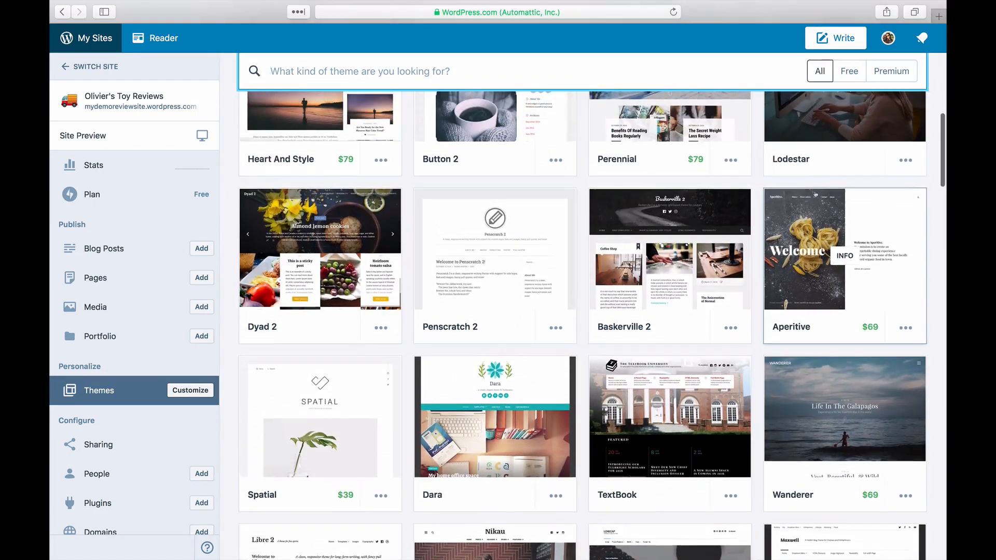
Step: Search themes for 'minimal', scroll down, and open Flounder's live demo
{"action": "type", "text": "minimal"}
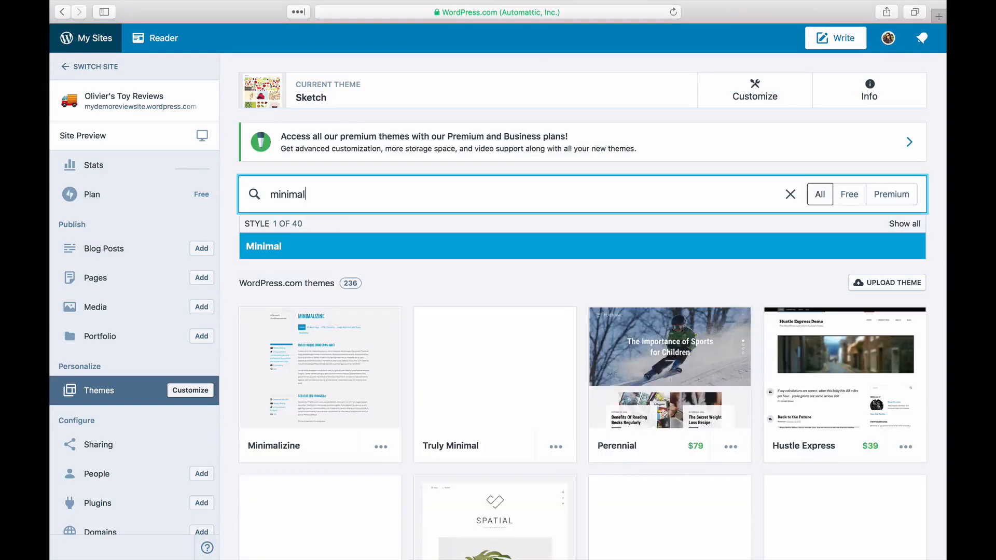
{"action": "scroll", "scroll_direction": "down", "scroll_amount": 3}
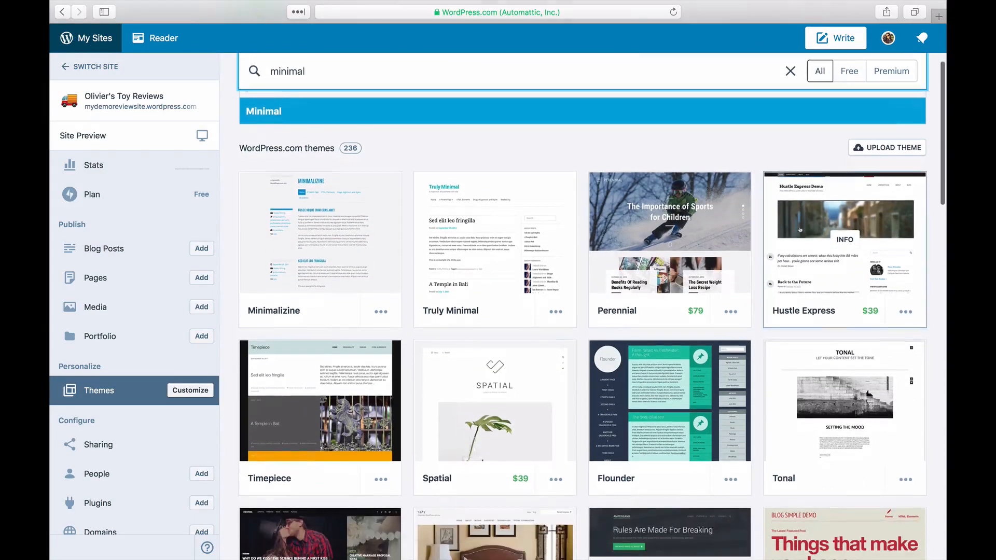
{"action": "scroll", "scroll_direction": "down", "scroll_amount": 3}
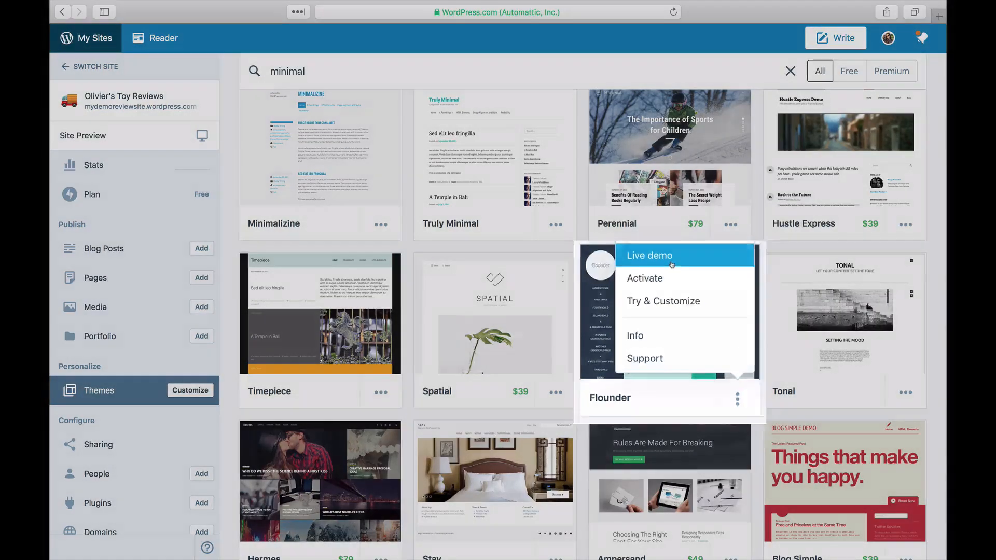
{"action": "left_click", "coordinate": [648, 255]}
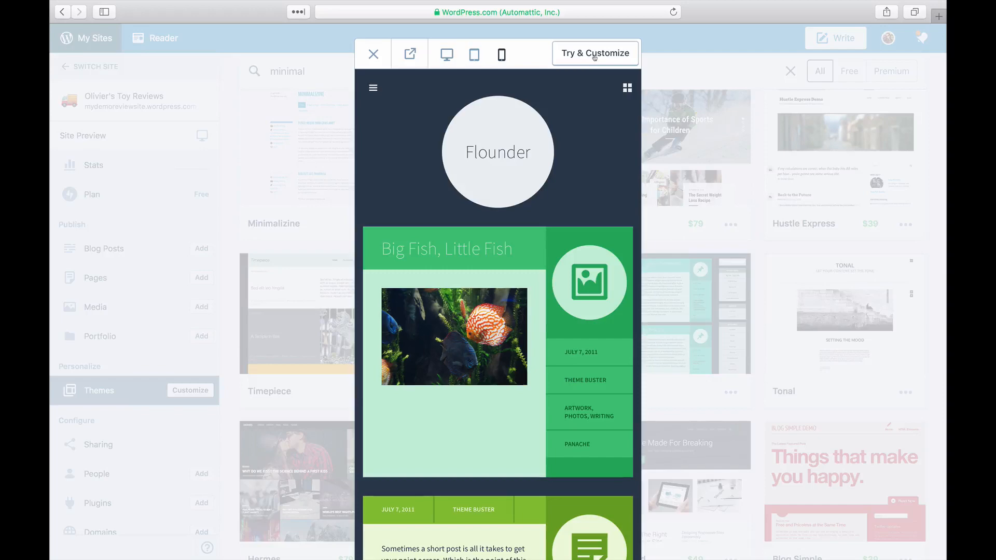
Step: Try Flounder on Olivier's Toy Reviews in the customizer
{"action": "left_click", "coordinate": [594, 53]}
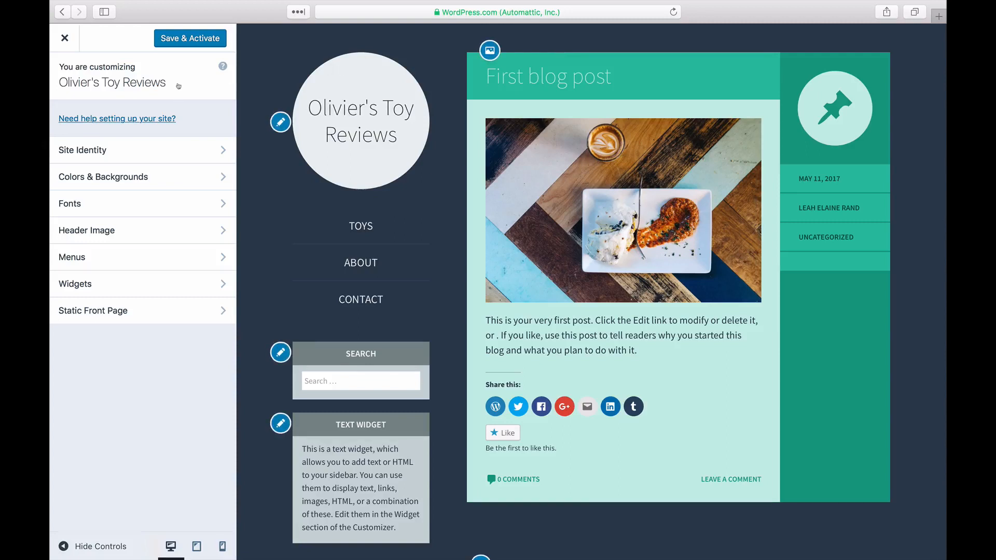
Step: Set the site background to dark navy under Colors & Backgrounds
{"action": "left_click", "coordinate": [103, 177]}
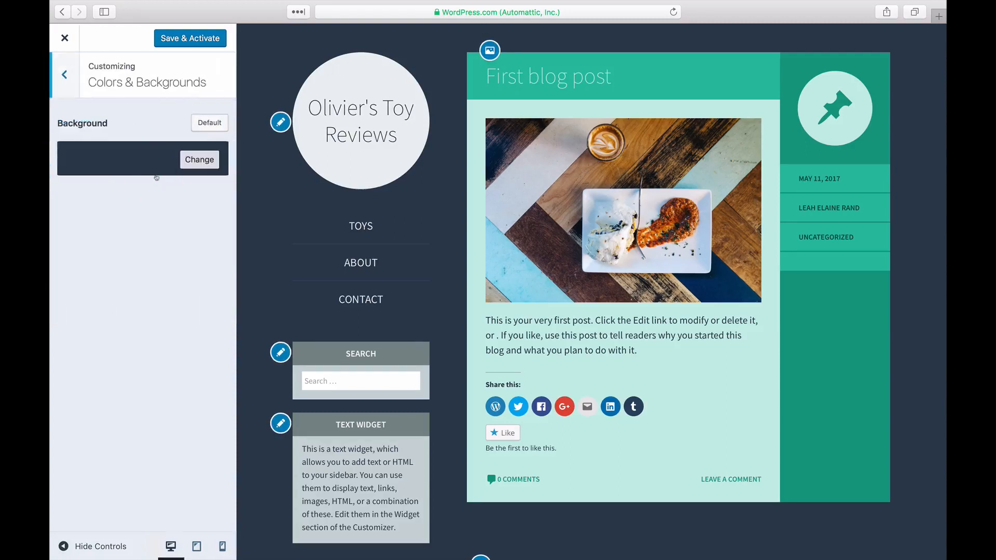
{"action": "left_click", "coordinate": [198, 160]}
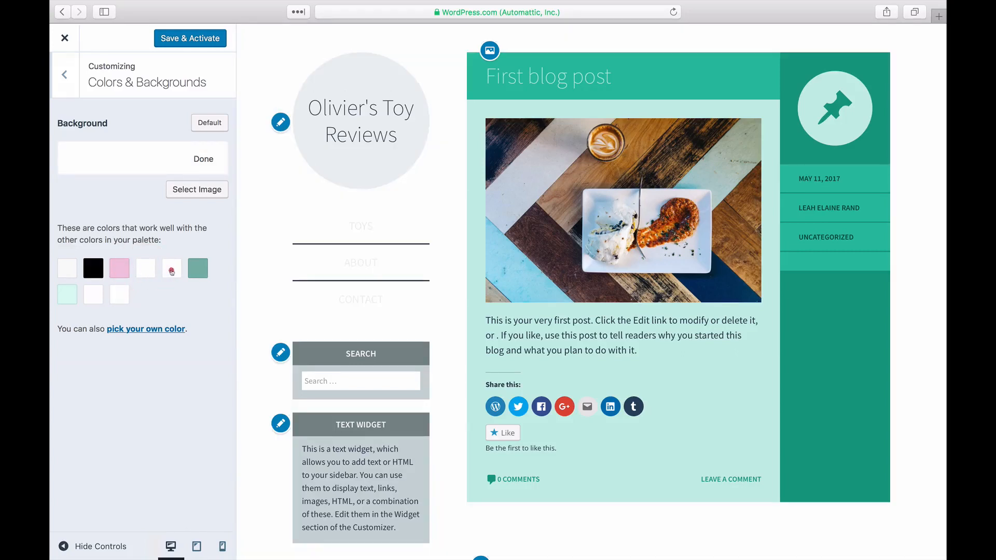
{"action": "left_click", "coordinate": [198, 268]}
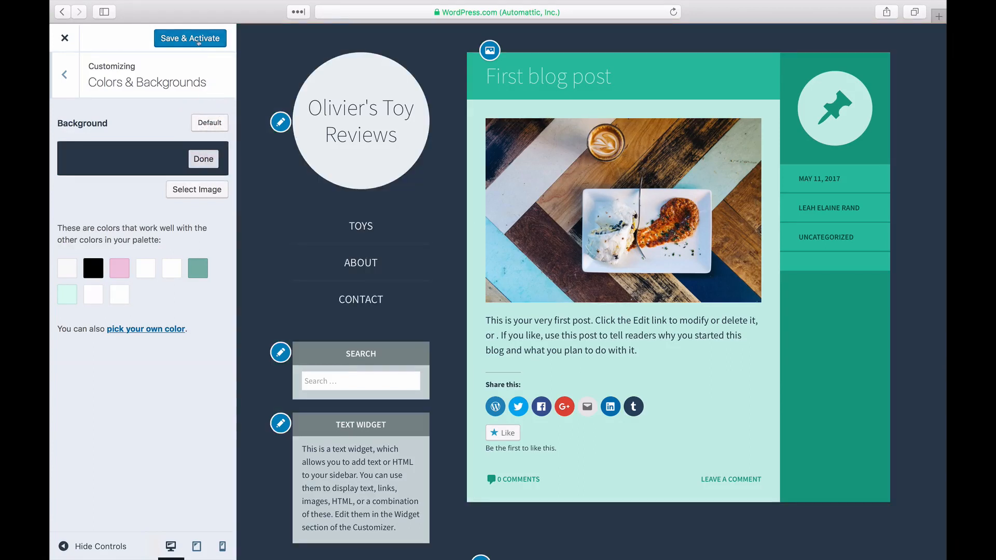
Step: Save and activate Flounder, then return to the themes page search box
{"action": "left_click", "coordinate": [189, 38]}
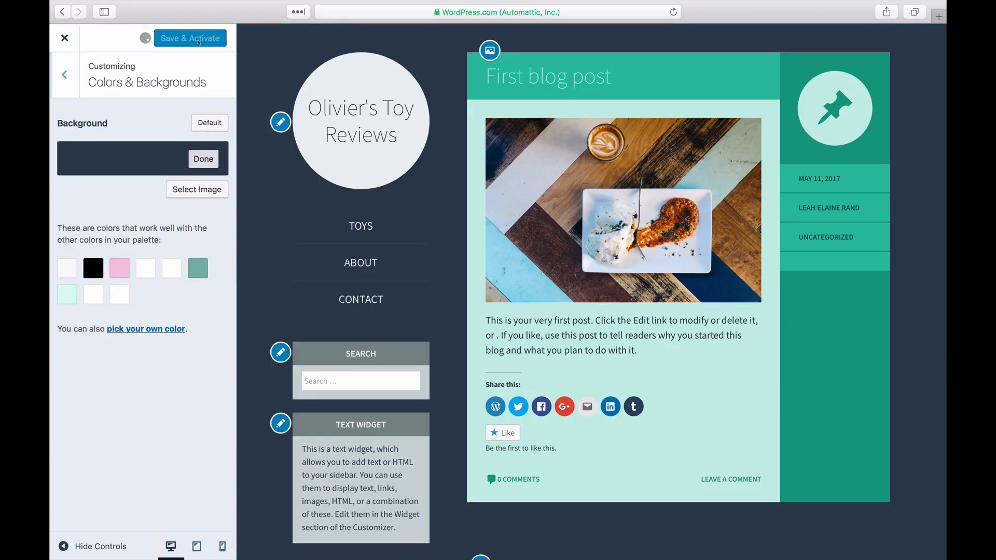
{"action": "left_click", "coordinate": [189, 38]}
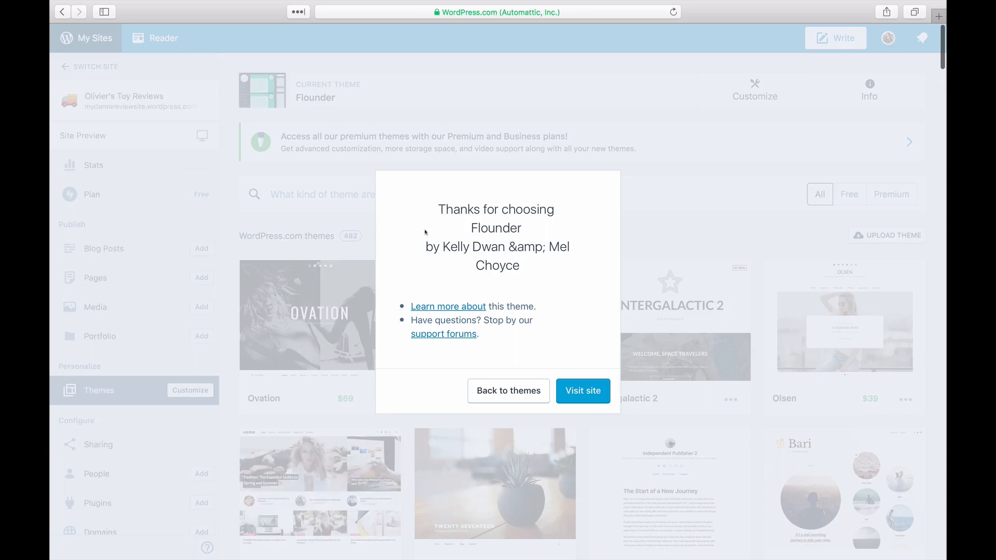
{"action": "left_click", "coordinate": [508, 390]}
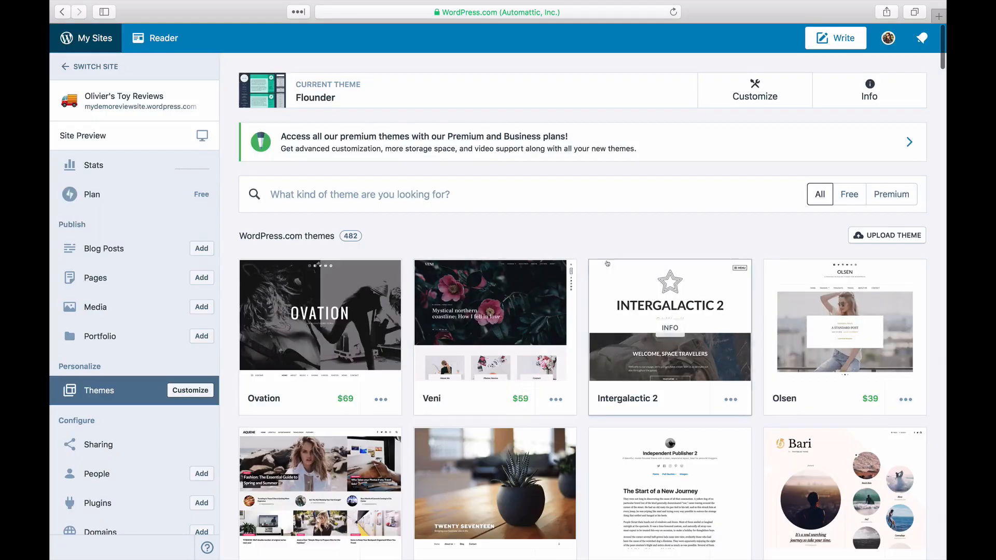
{"action": "left_click", "coordinate": [445, 195]}
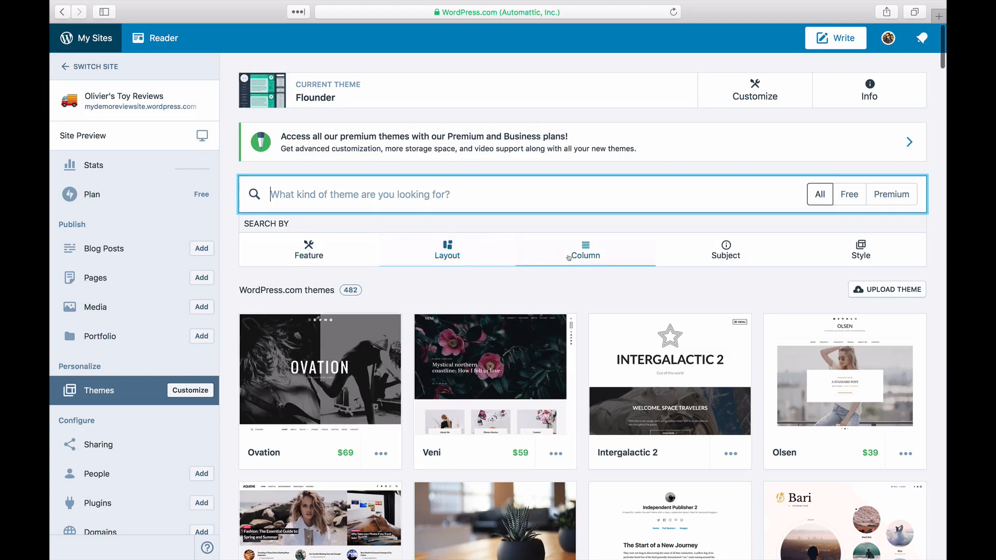
Step: Start a style: theme search to list styles like Abstract, Artistic and Bright
{"action": "left_click", "coordinate": [860, 249]}
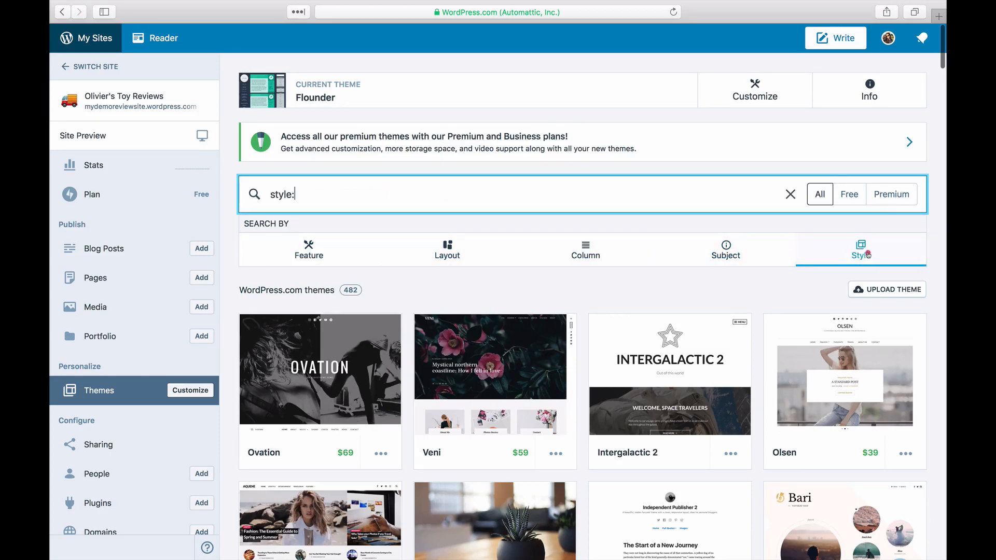
{"action": "left_click", "coordinate": [861, 250]}
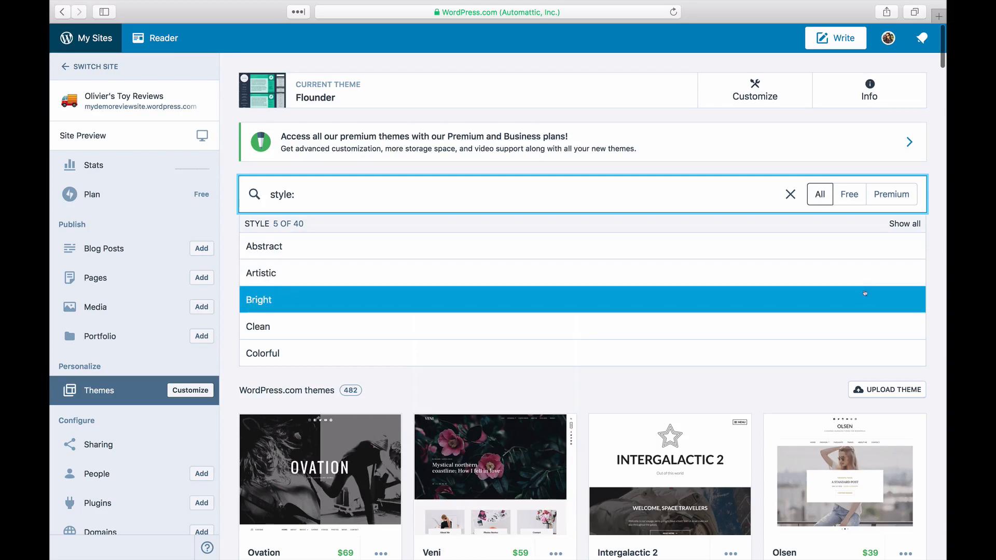